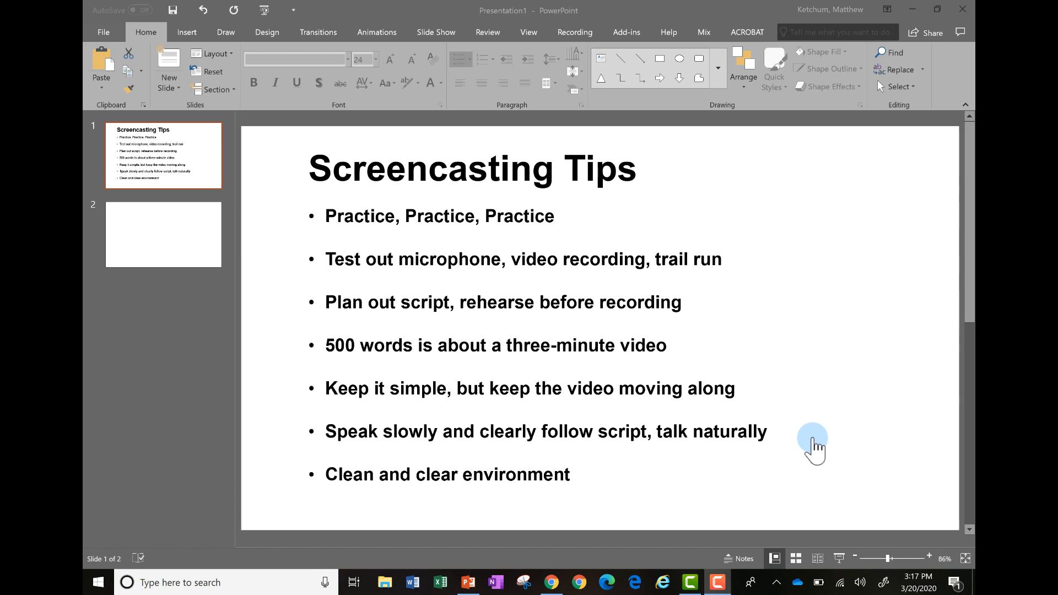
{"action": "mouse_move", "coordinate": [851, 445]}
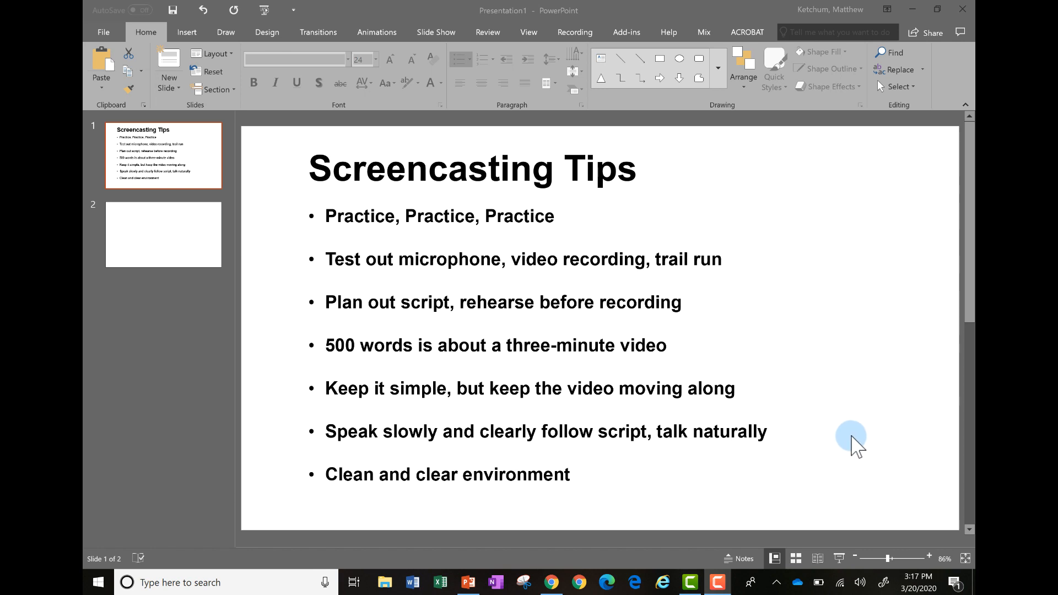
{"action": "mouse_move", "coordinate": [911, 10]}
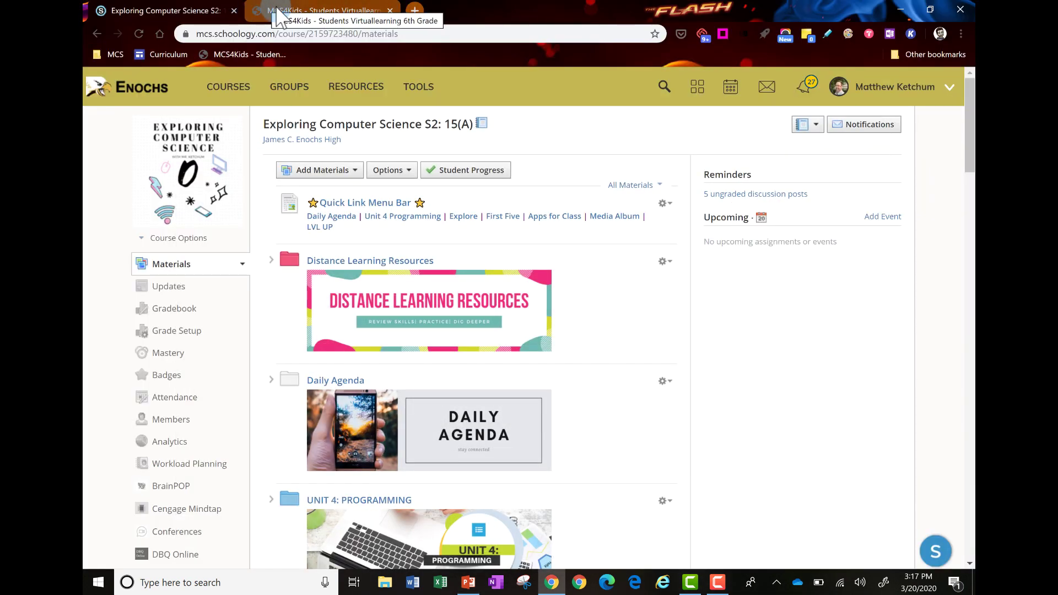
{"action": "mouse_move", "coordinate": [483, 13]}
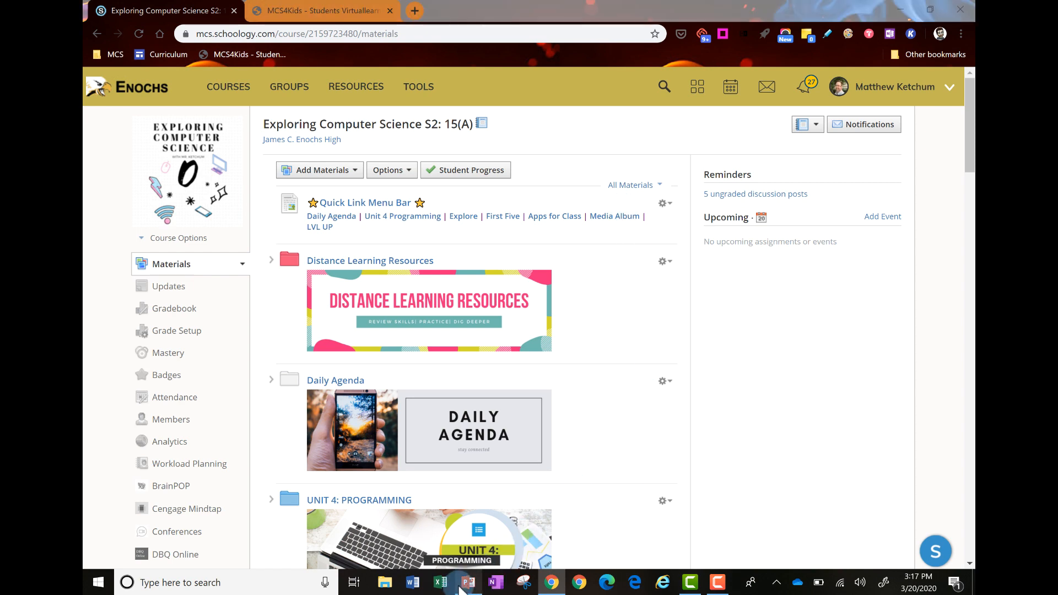
Start PowerPoint's Screen Recording tool from the Insert ribbon over the Schoology page
{"action": "left_click", "coordinate": [468, 582]}
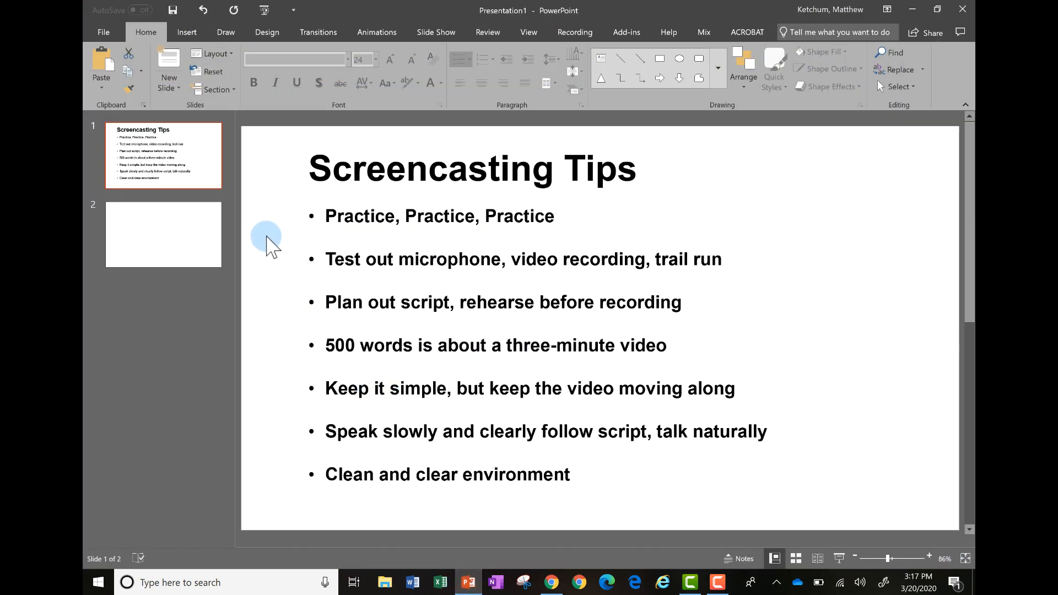
{"action": "mouse_move", "coordinate": [277, 229]}
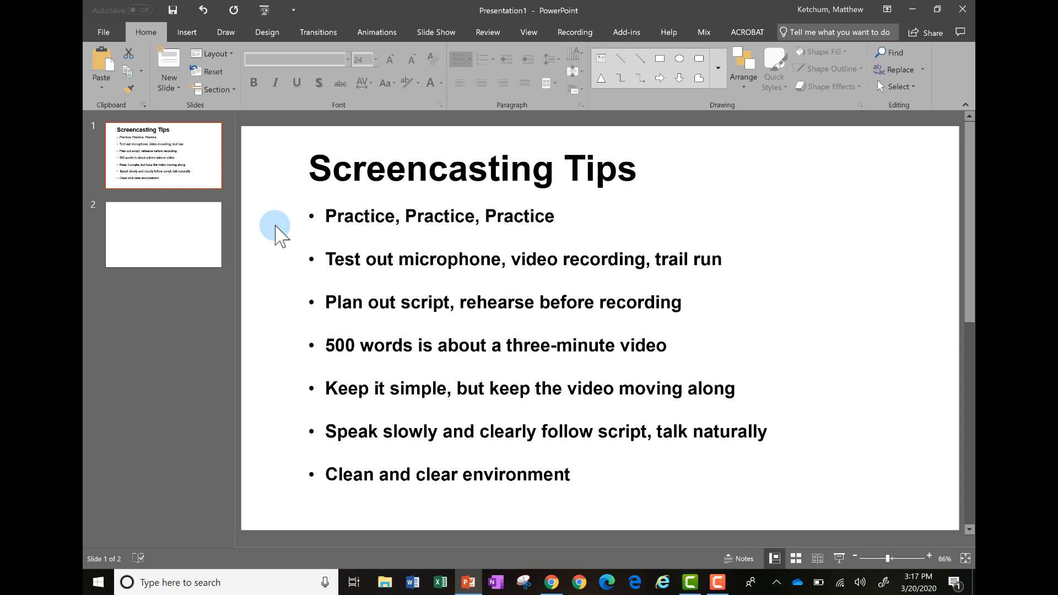
{"action": "mouse_move", "coordinate": [469, 581]}
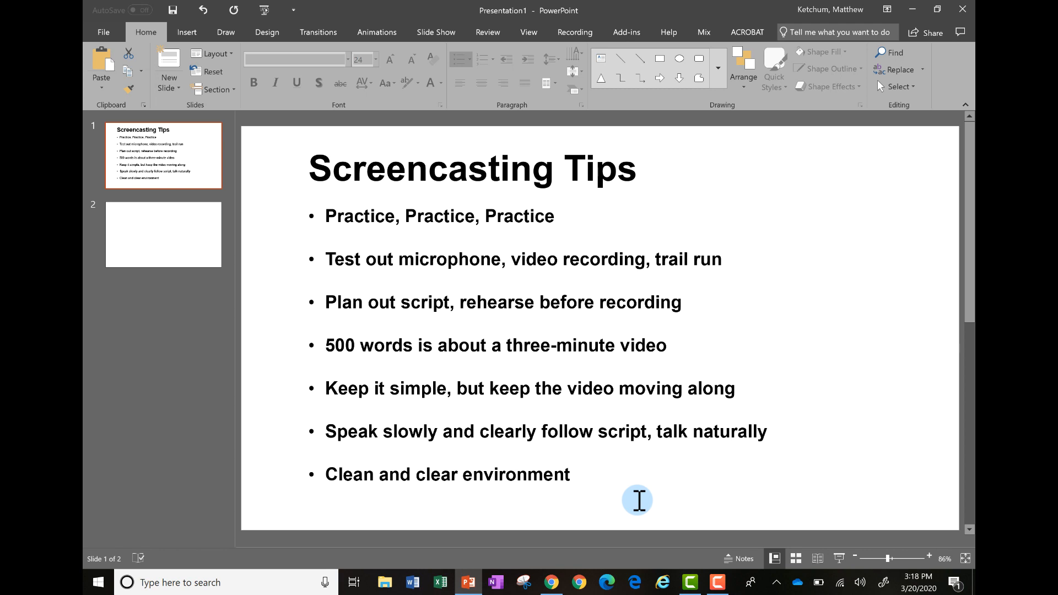
{"action": "mouse_move", "coordinate": [538, 457]}
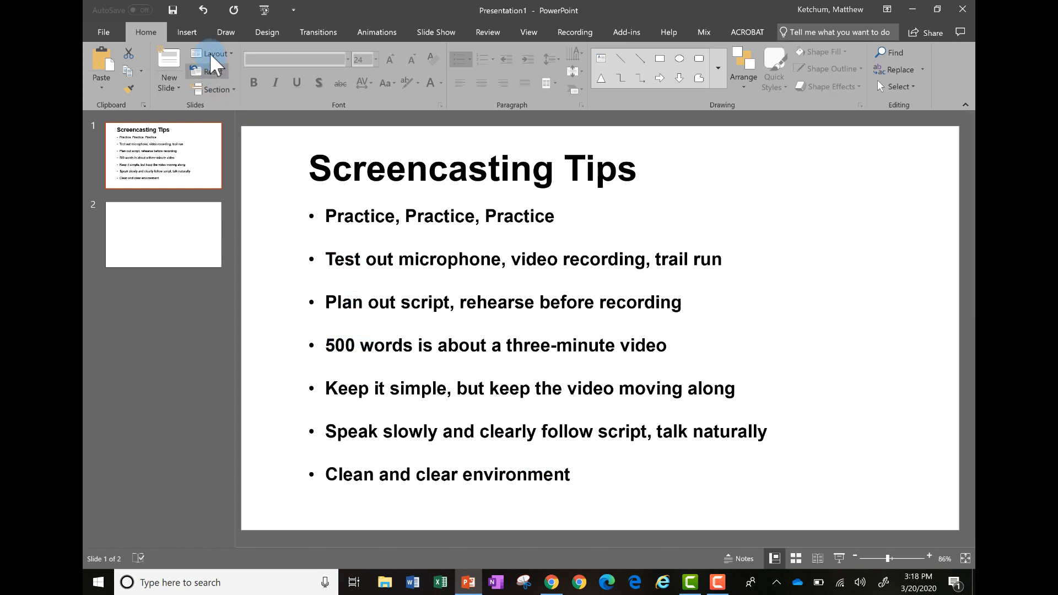
{"action": "left_click", "coordinate": [186, 32]}
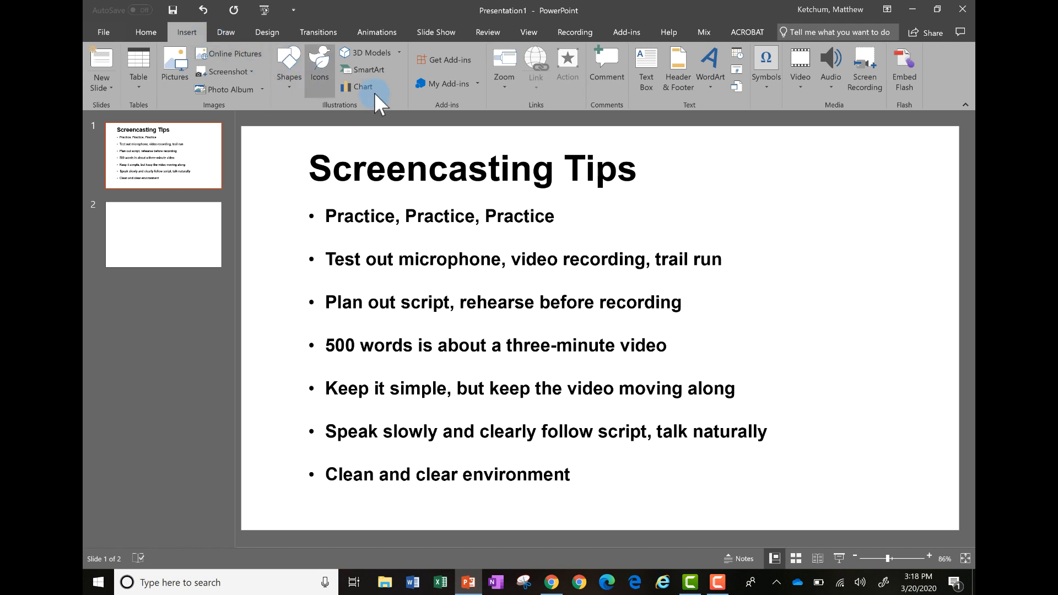
{"action": "mouse_move", "coordinate": [864, 68]}
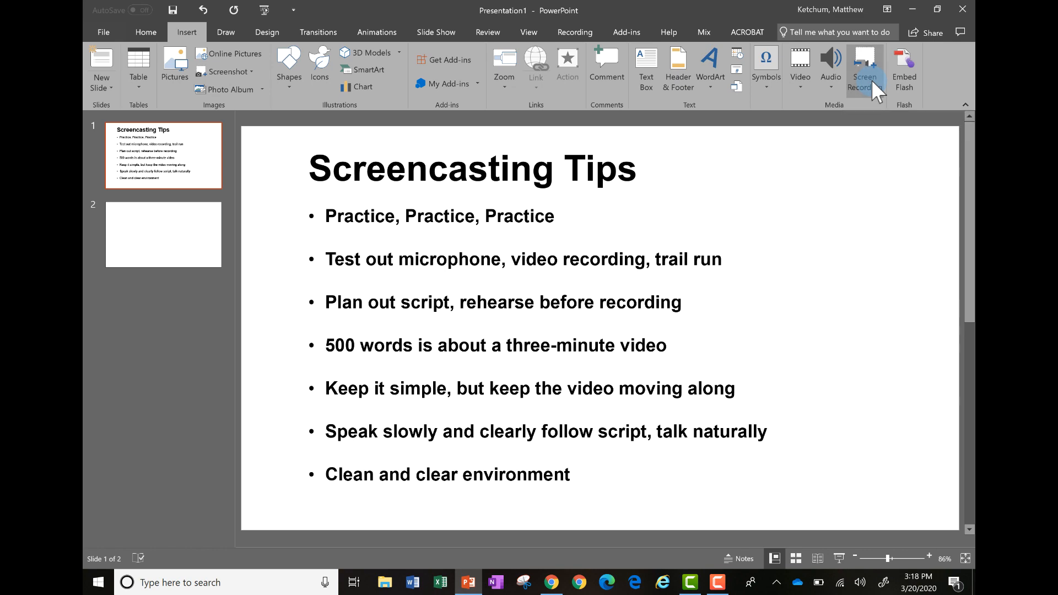
{"action": "left_click", "coordinate": [864, 67]}
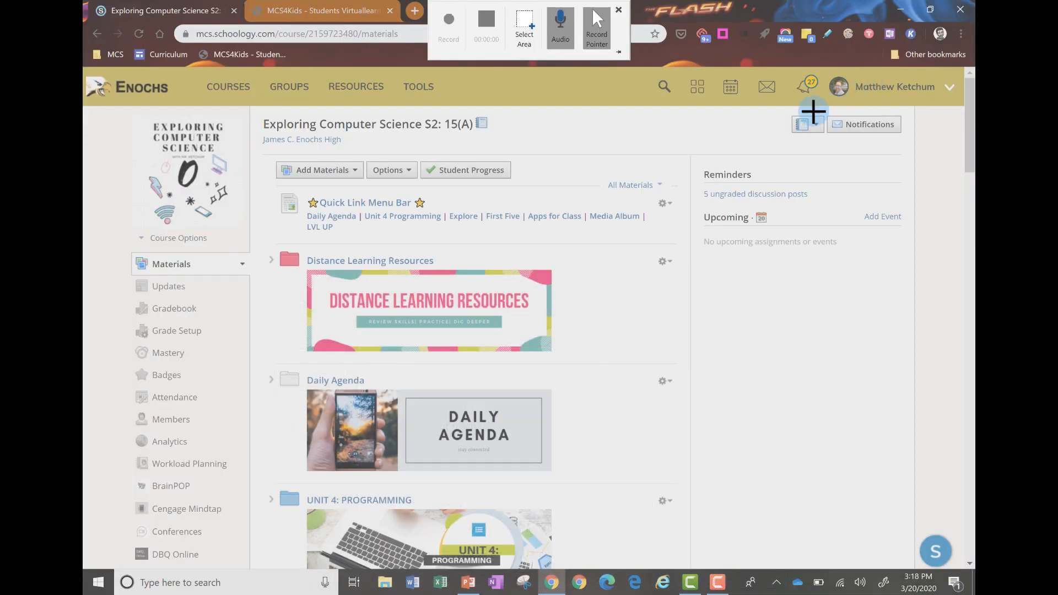
{"action": "mouse_move", "coordinate": [590, 126]}
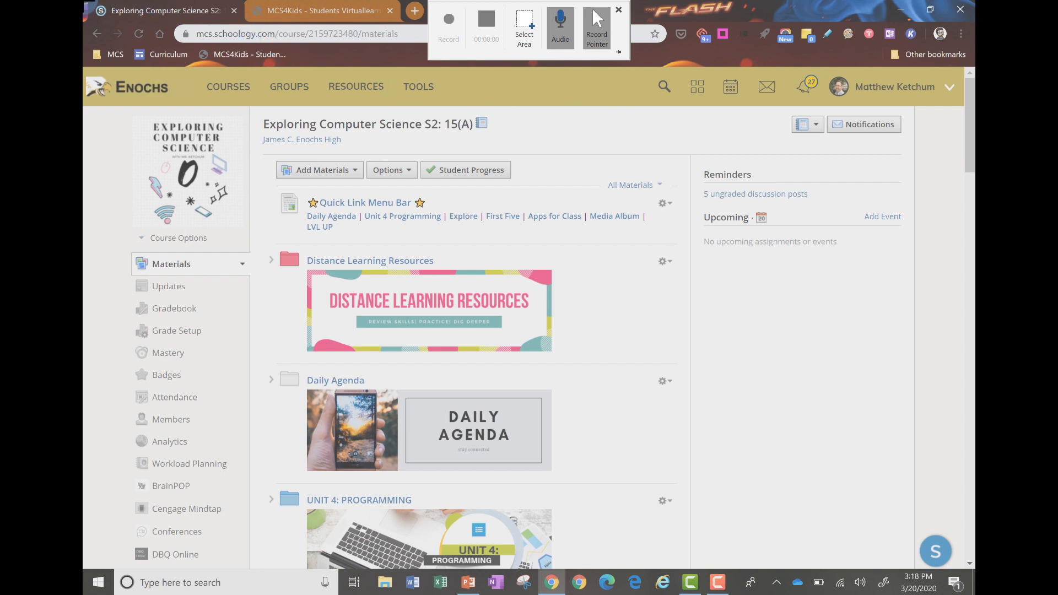
{"action": "mouse_move", "coordinate": [137, 78]}
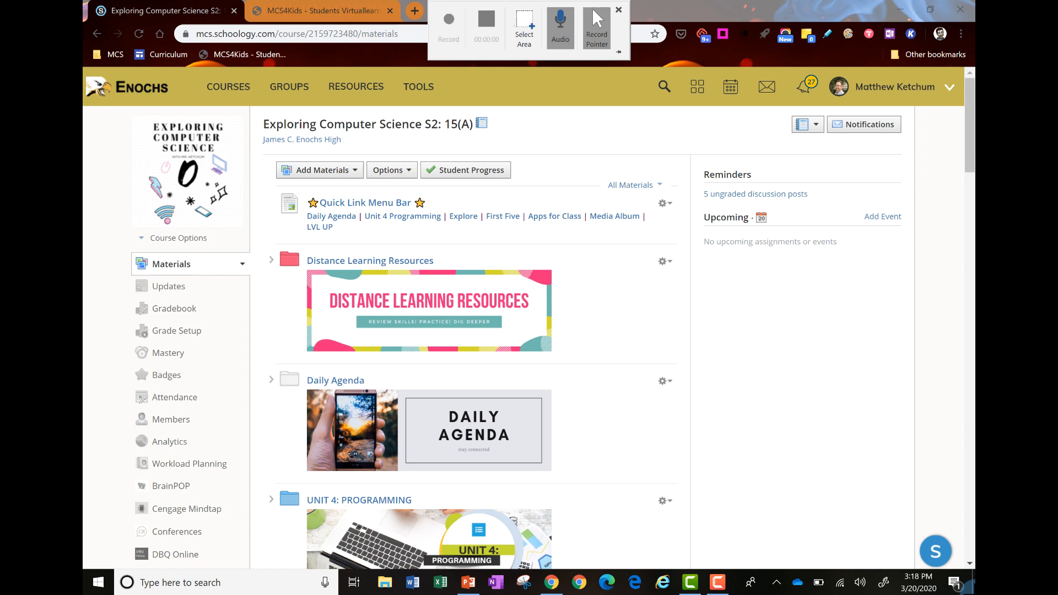
Begin recording with Audio and Record Pointer left on
{"action": "left_click", "coordinate": [525, 27]}
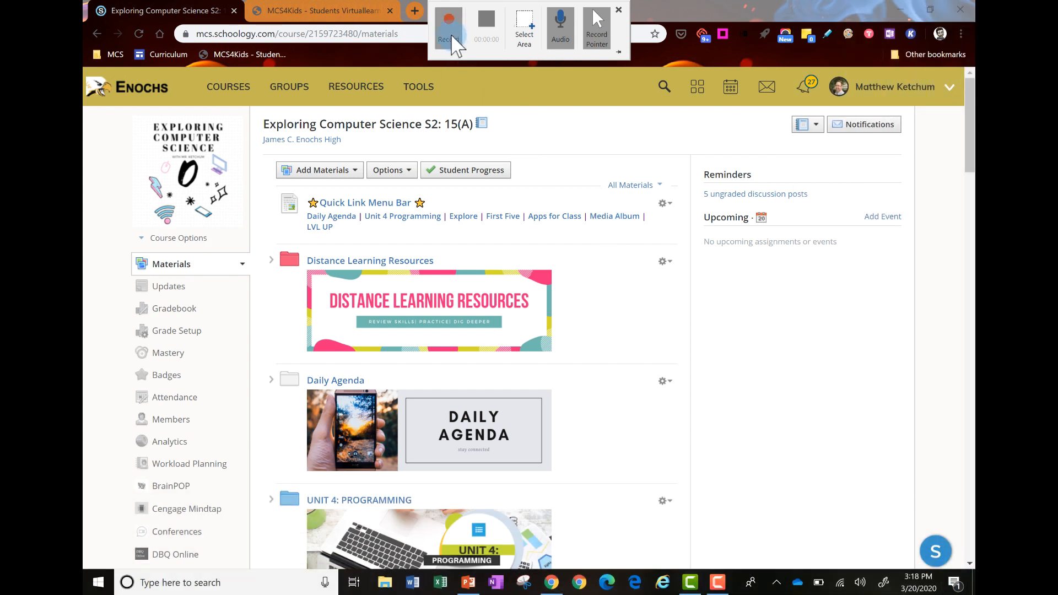
{"action": "mouse_move", "coordinate": [449, 26]}
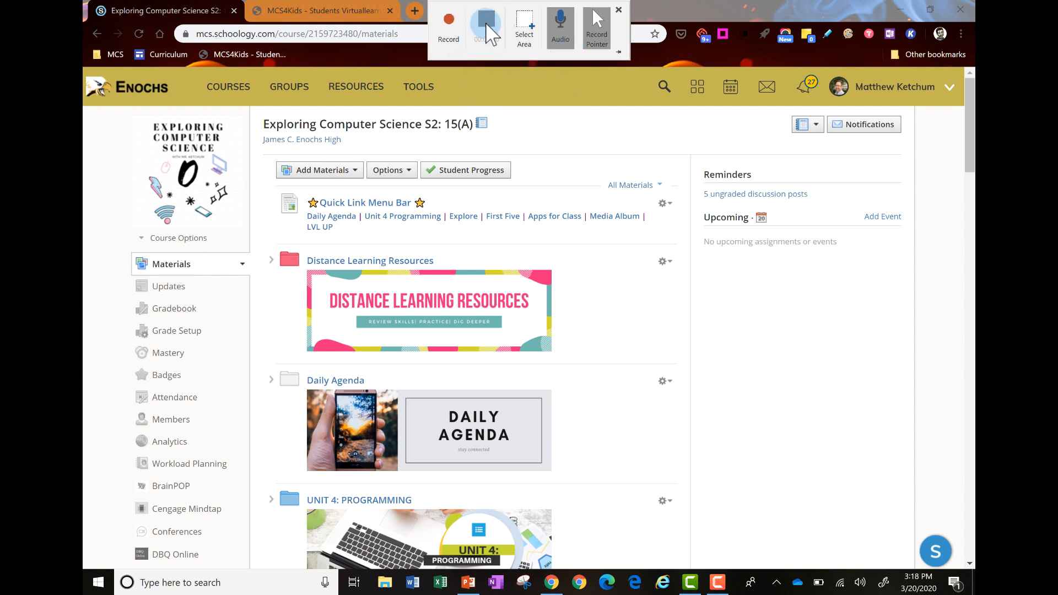
{"action": "left_click", "coordinate": [485, 19]}
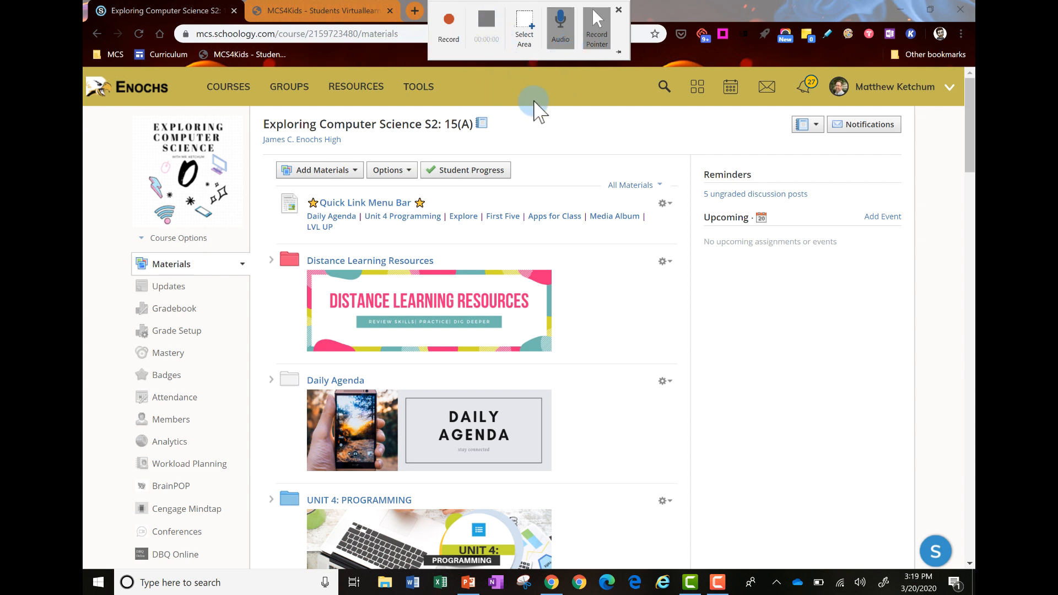
{"action": "mouse_move", "coordinate": [534, 47]}
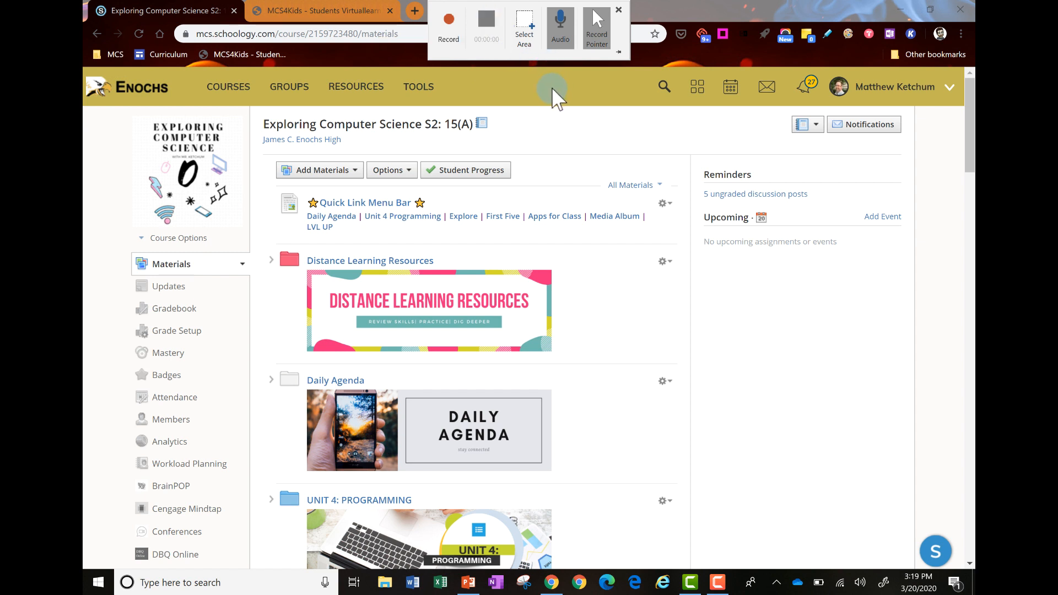
{"action": "mouse_move", "coordinate": [449, 26]}
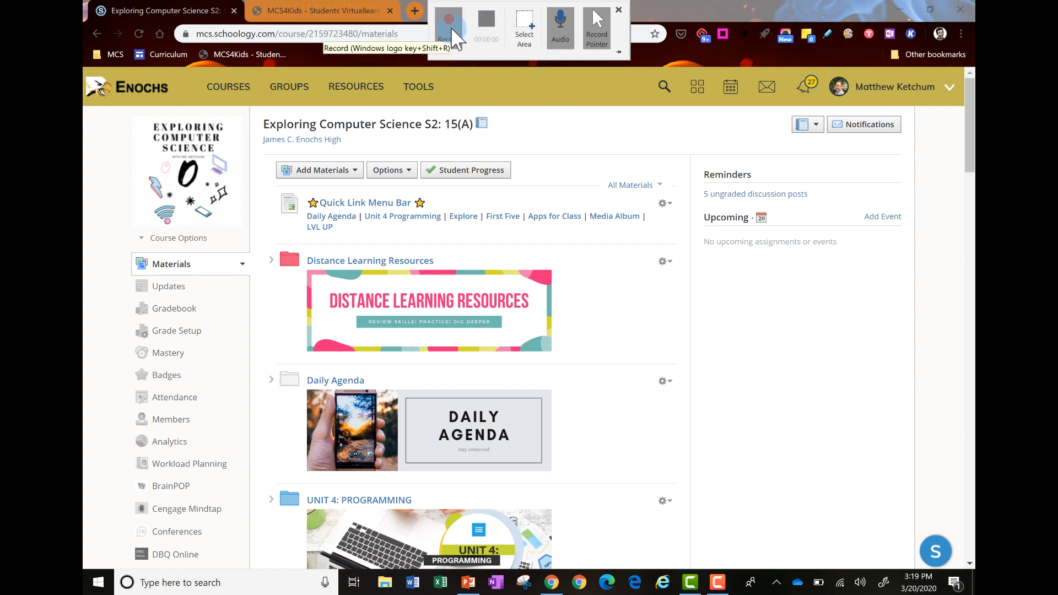
{"action": "left_click", "coordinate": [449, 19]}
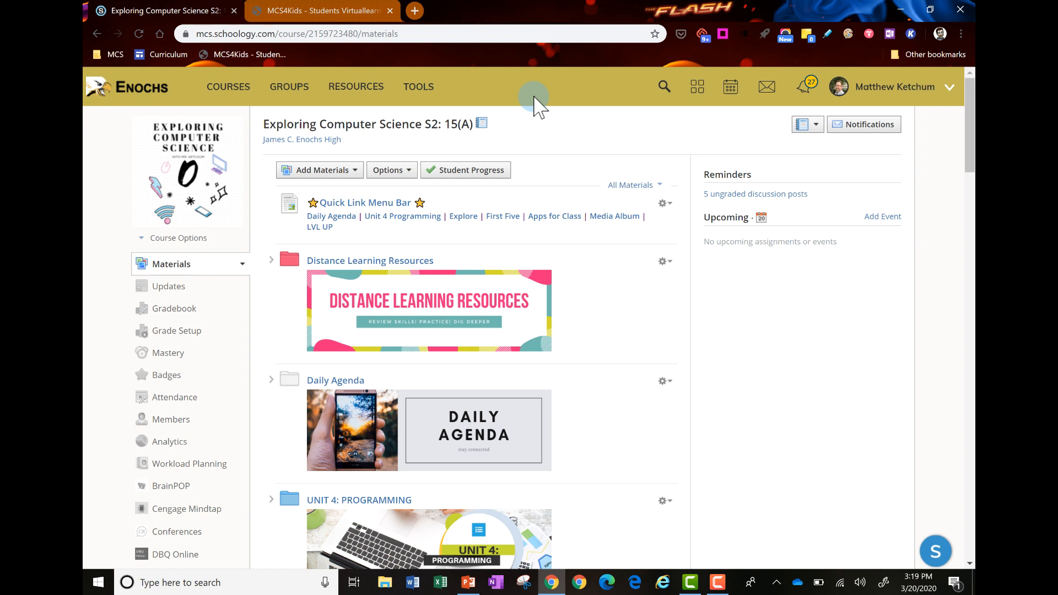
{"action": "mouse_move", "coordinate": [600, 329]}
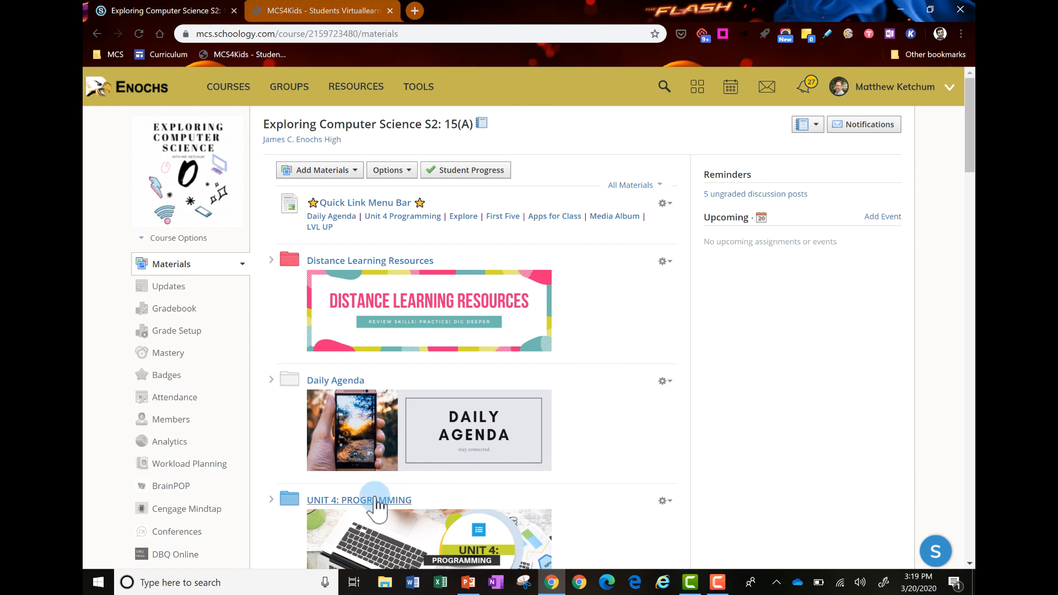
Browse into Unit 4: Programming and the Think Like a Coder folder down to the Ep3 video
{"action": "left_click", "coordinate": [359, 500]}
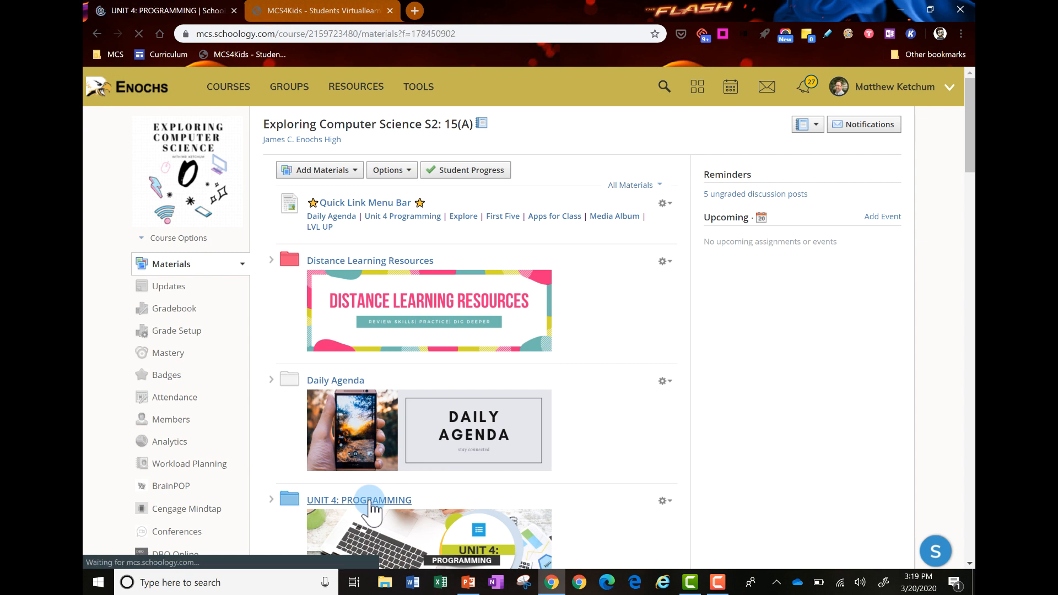
{"action": "left_click", "coordinate": [360, 500]}
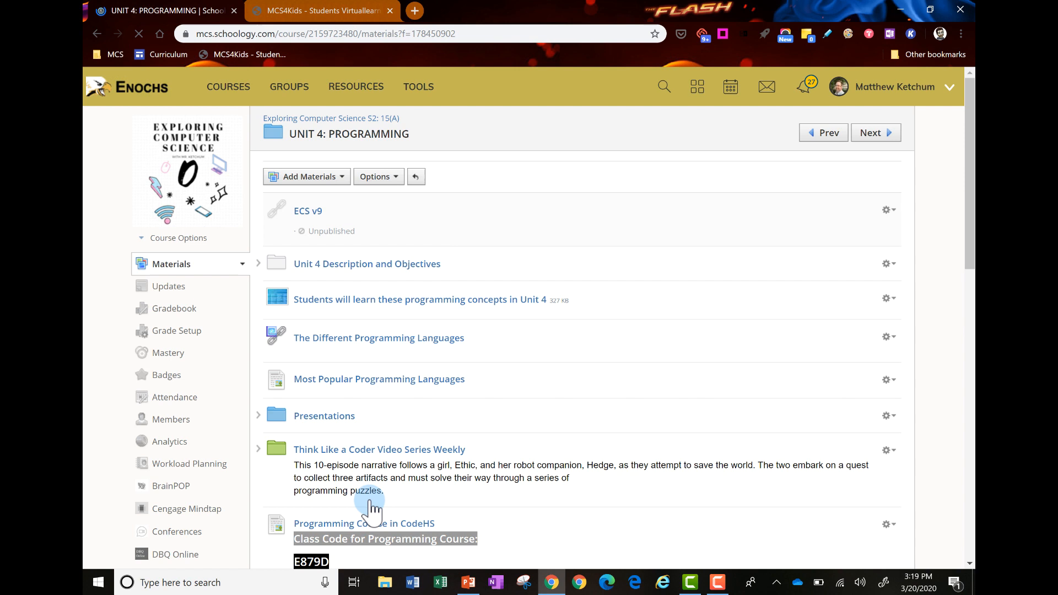
{"action": "mouse_move", "coordinate": [425, 416]}
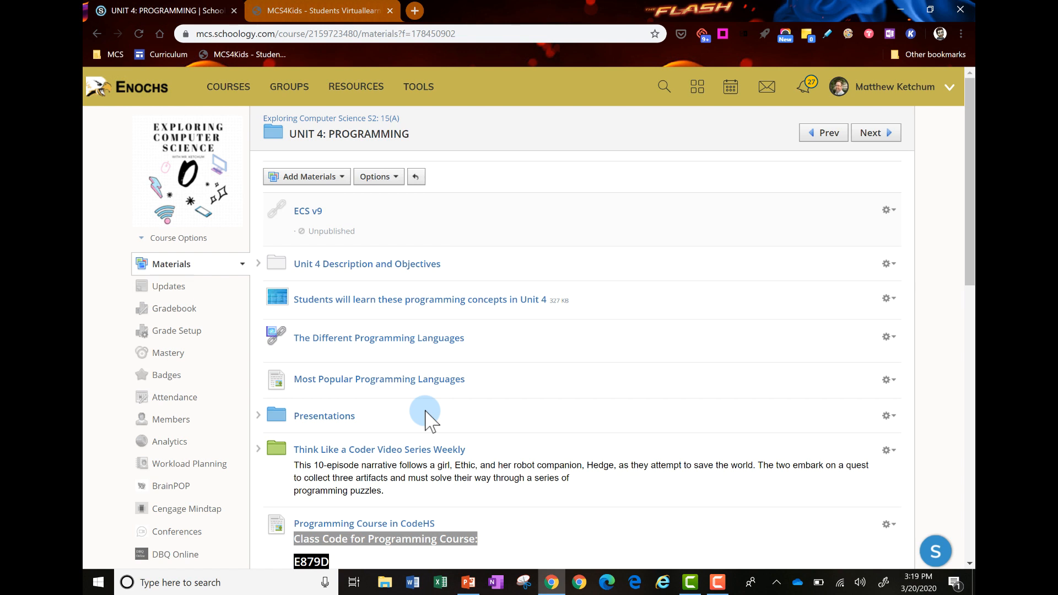
{"action": "mouse_move", "coordinate": [365, 452]}
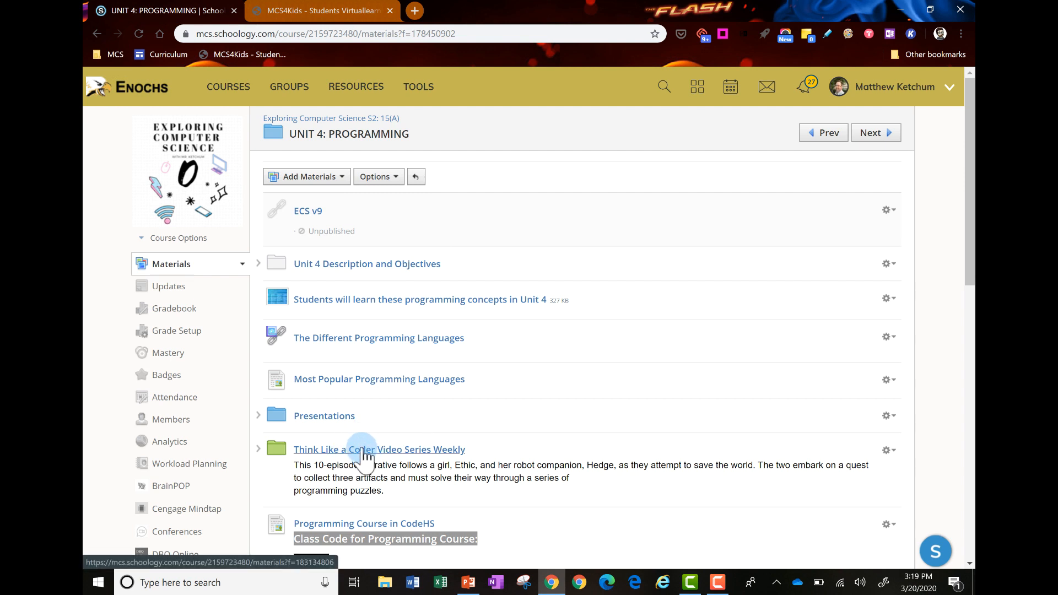
{"action": "left_click", "coordinate": [378, 449]}
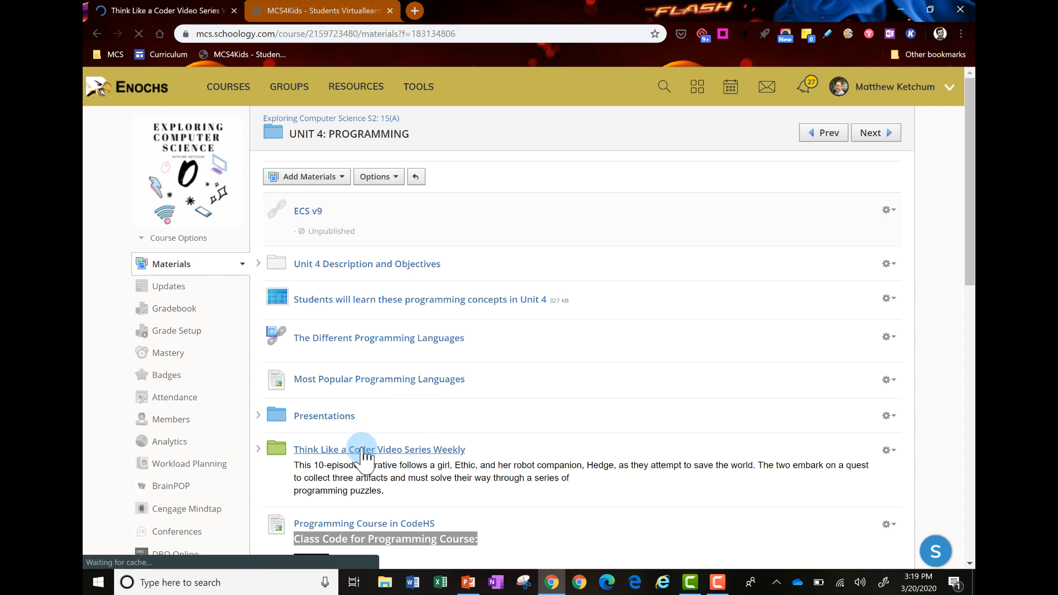
{"action": "left_click", "coordinate": [378, 450]}
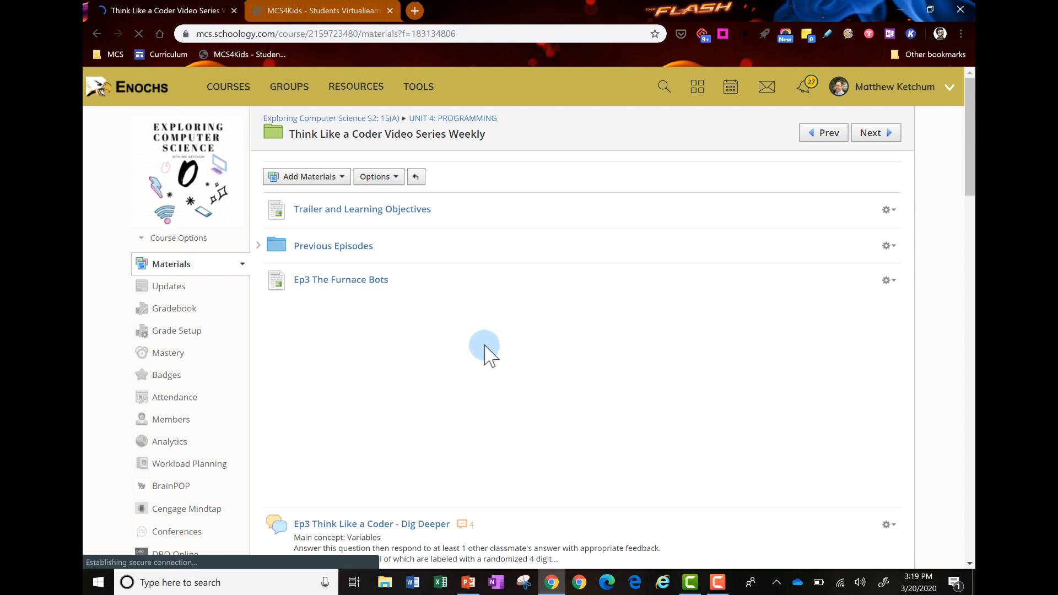
{"action": "left_click", "coordinate": [341, 279]}
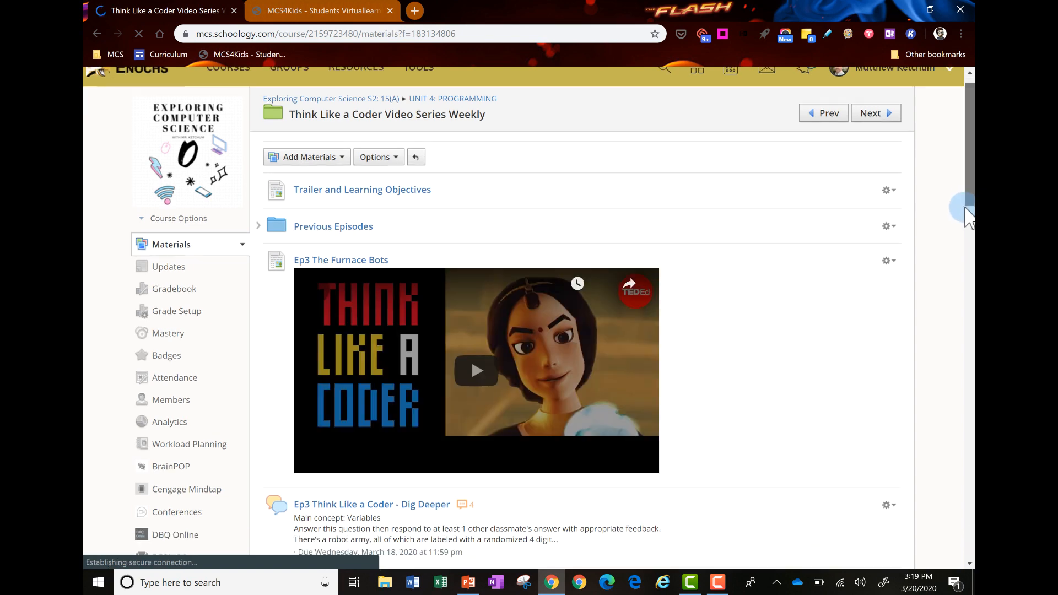
{"action": "scroll", "scroll_direction": "down", "scroll_amount": 3}
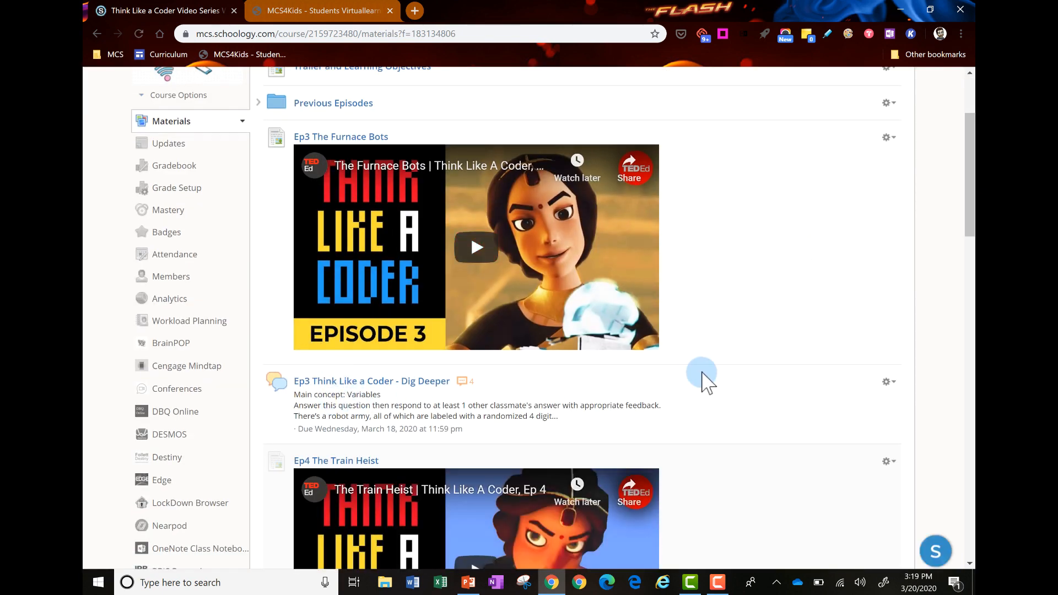
{"action": "mouse_move", "coordinate": [766, 277]}
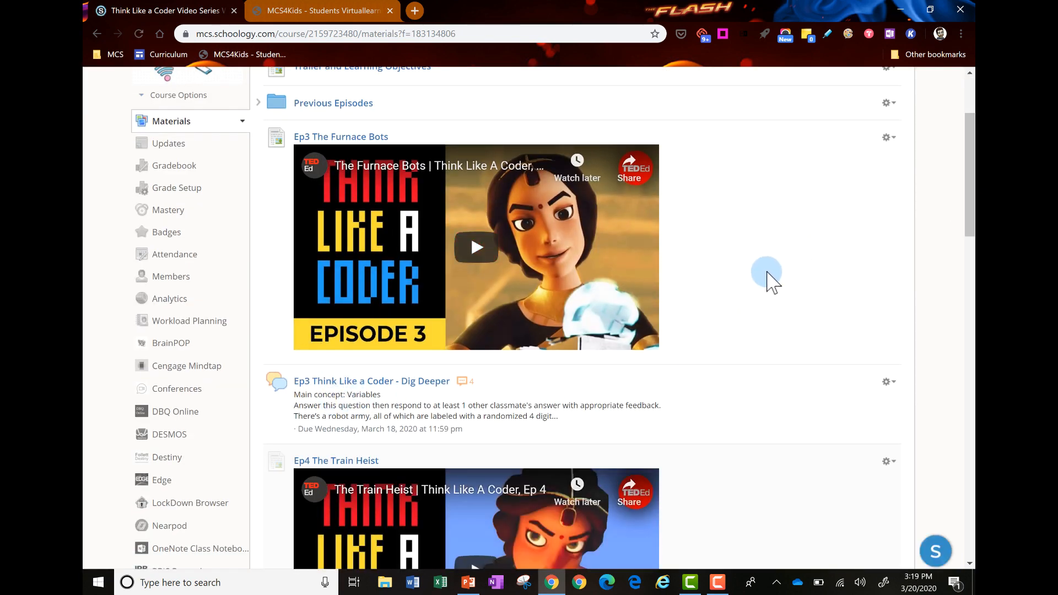
{"action": "mouse_move", "coordinate": [642, 182]}
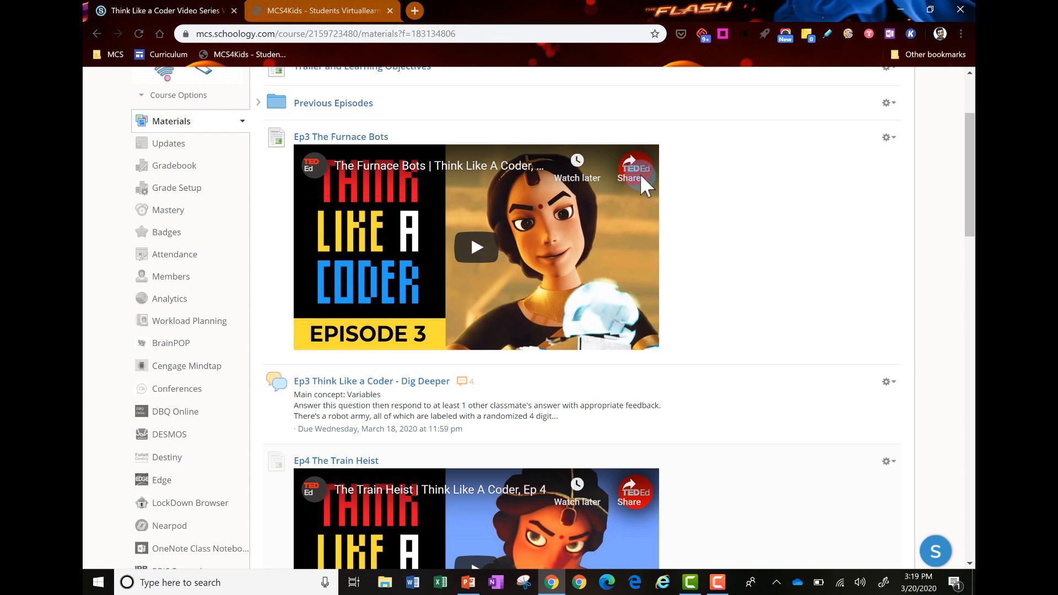
Switch the browser to the MCS4Kids 6th-grade students page
{"action": "left_click", "coordinate": [320, 11]}
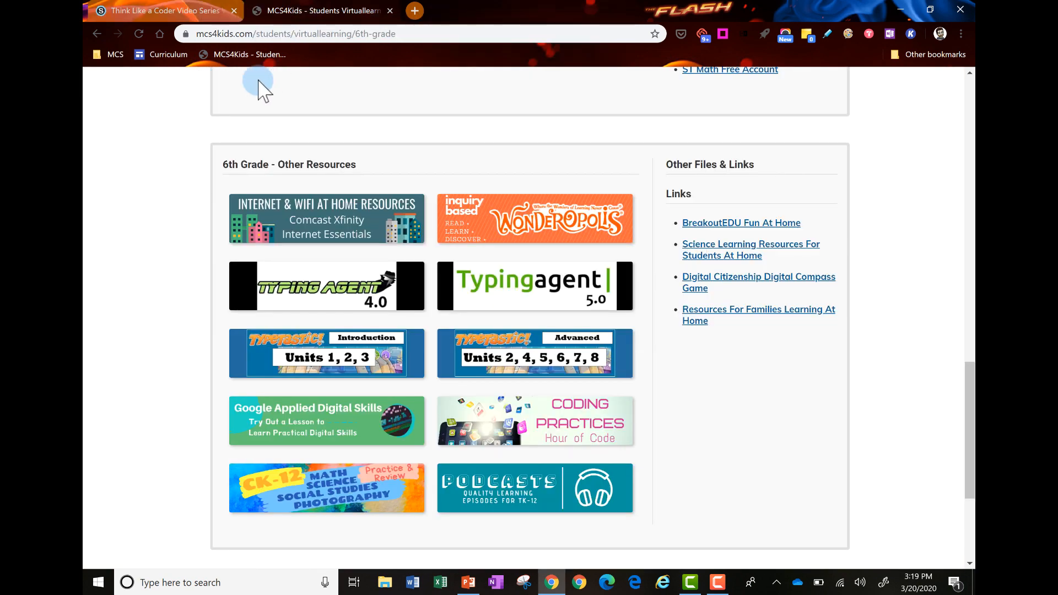
{"action": "mouse_move", "coordinate": [175, 225]}
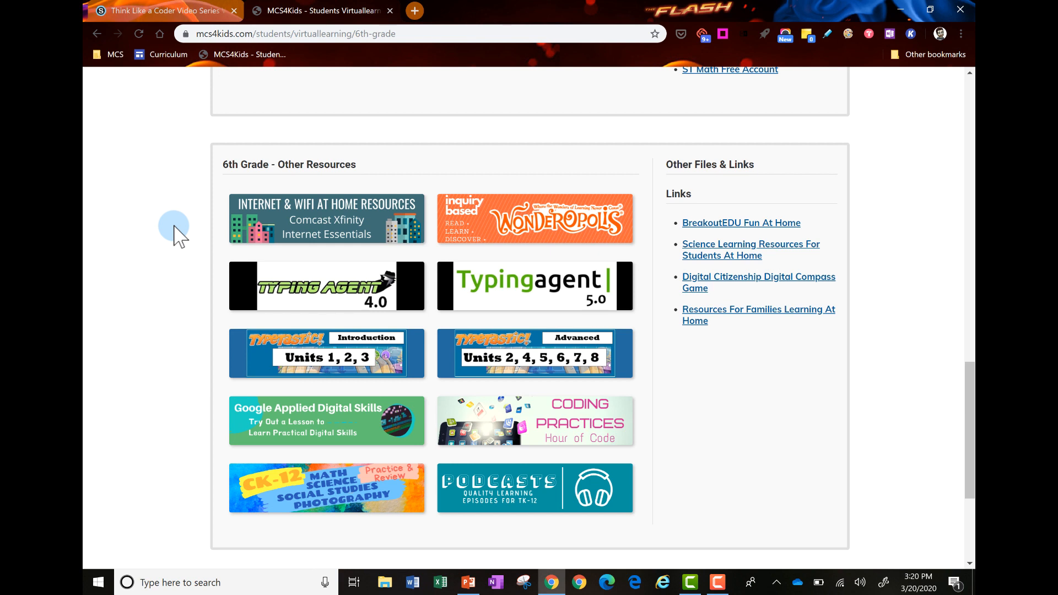
{"action": "mouse_move", "coordinate": [190, 226]}
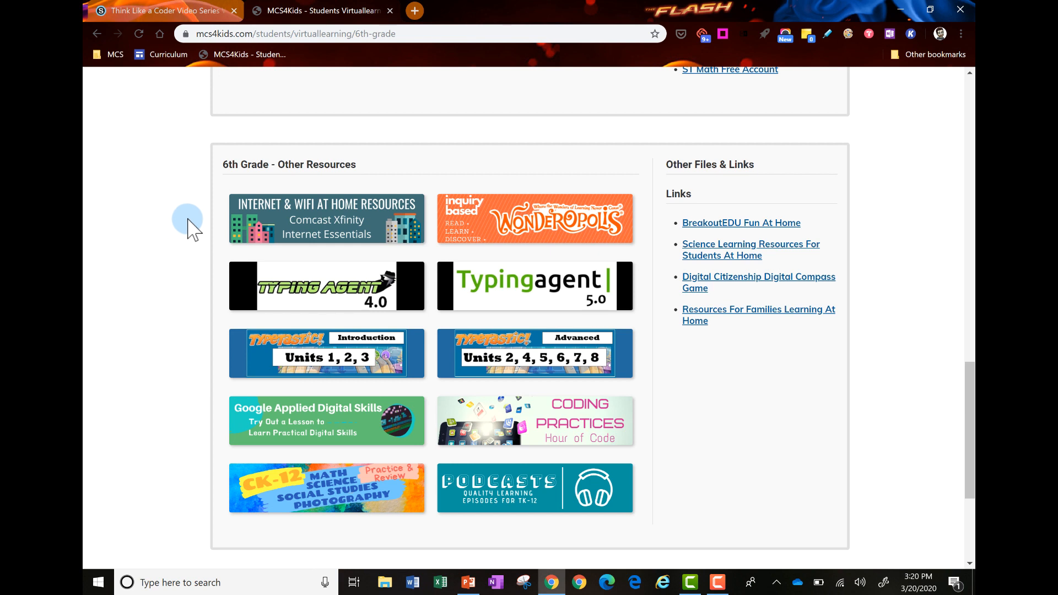
{"action": "mouse_move", "coordinate": [432, 133]}
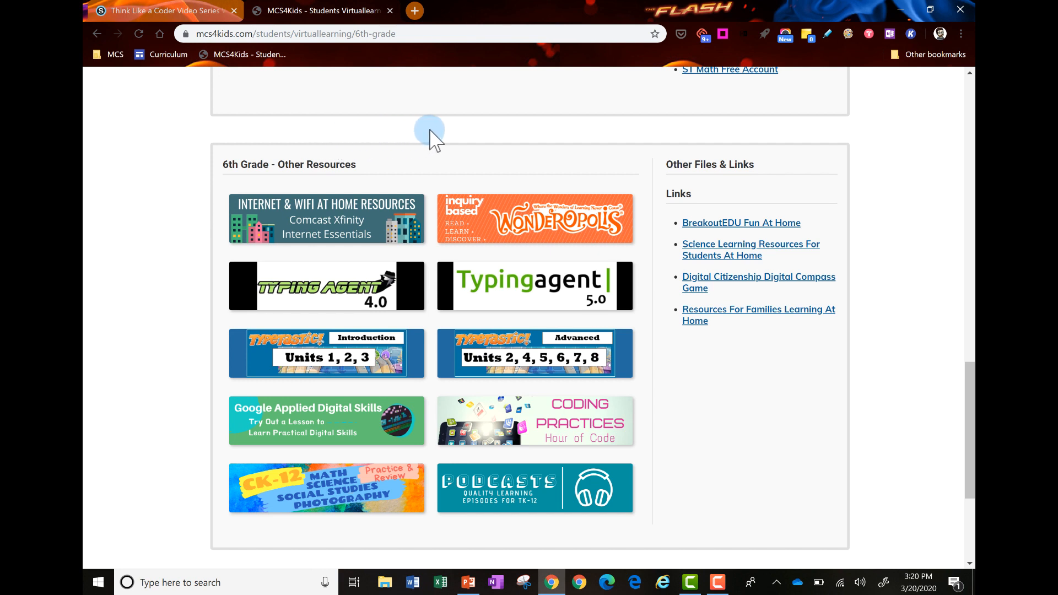
{"action": "mouse_move", "coordinate": [509, 23]}
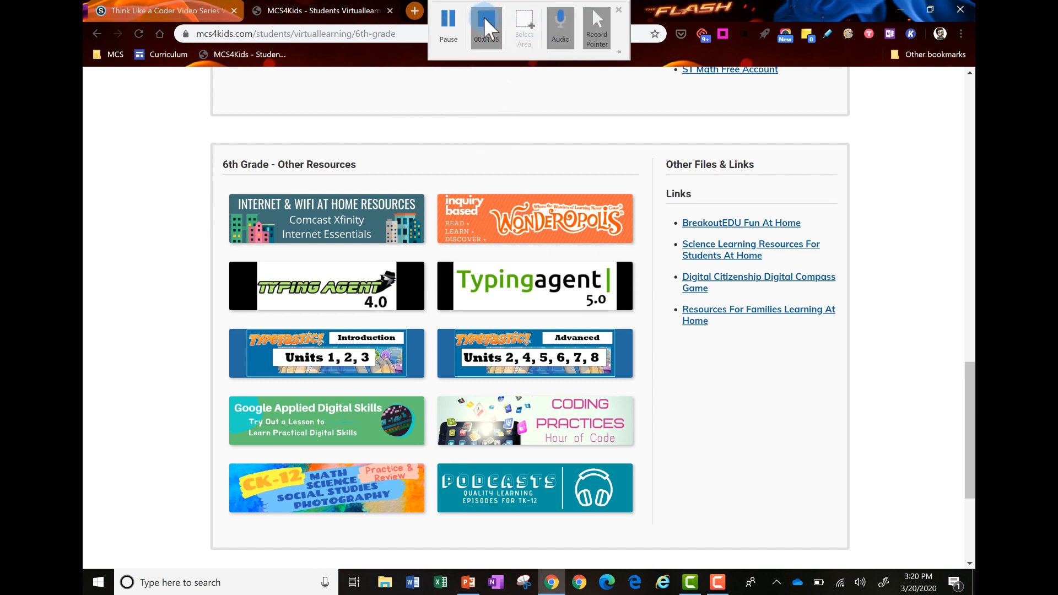
Stop the recording so it lands as a video on the Screencasting Tips slide
{"action": "left_click", "coordinate": [468, 582]}
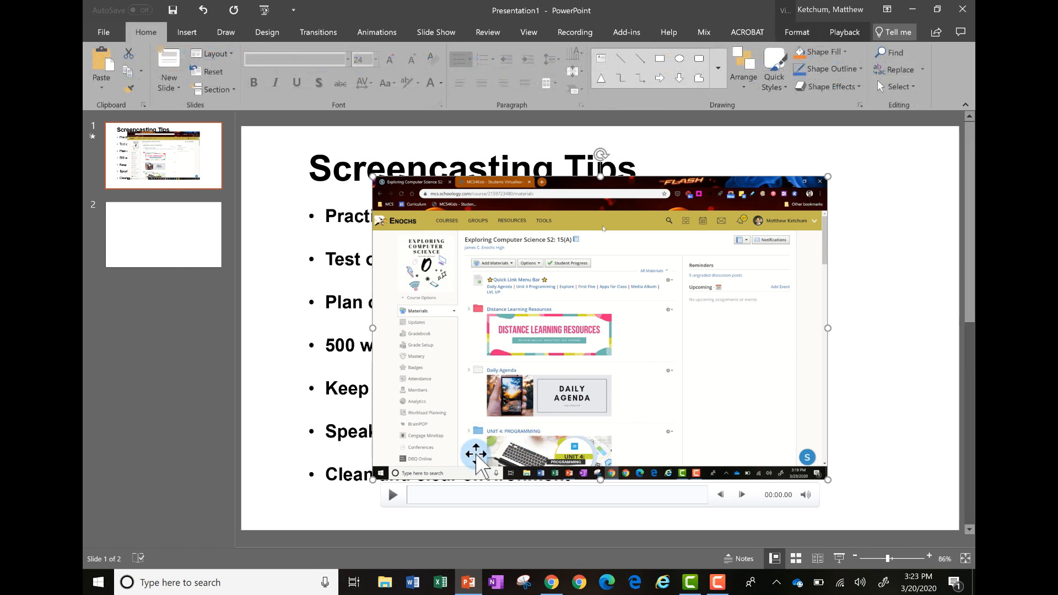
{"action": "mouse_move", "coordinate": [443, 496]}
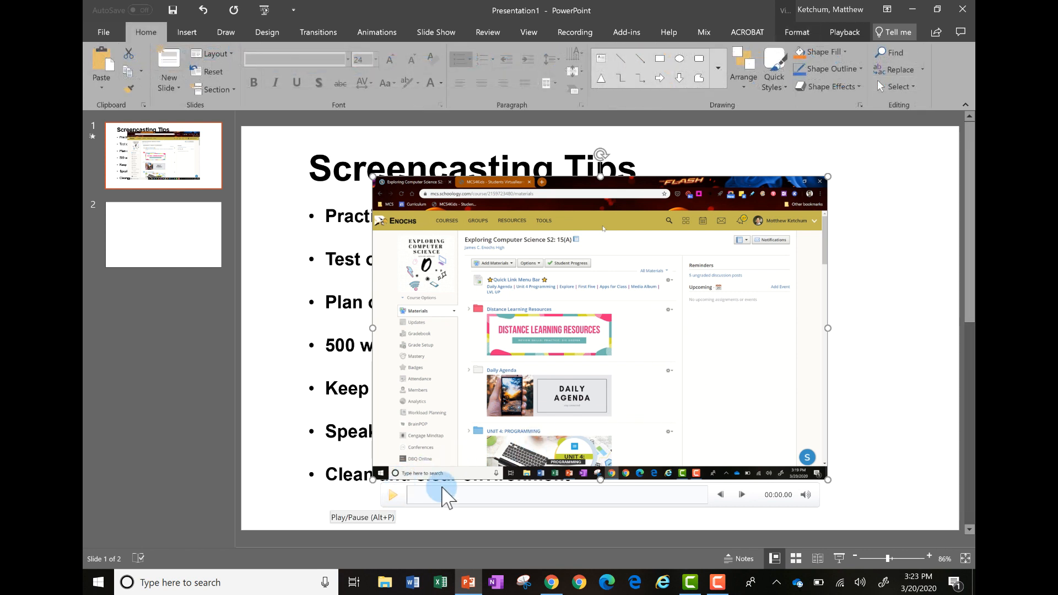
{"action": "mouse_move", "coordinate": [731, 388]}
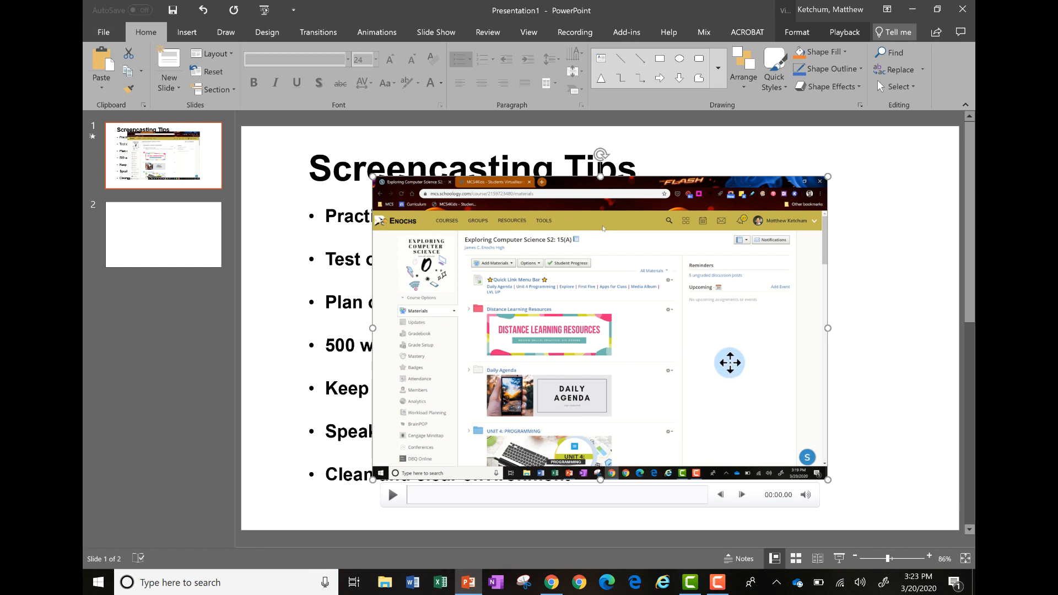
{"action": "mouse_move", "coordinate": [721, 350]}
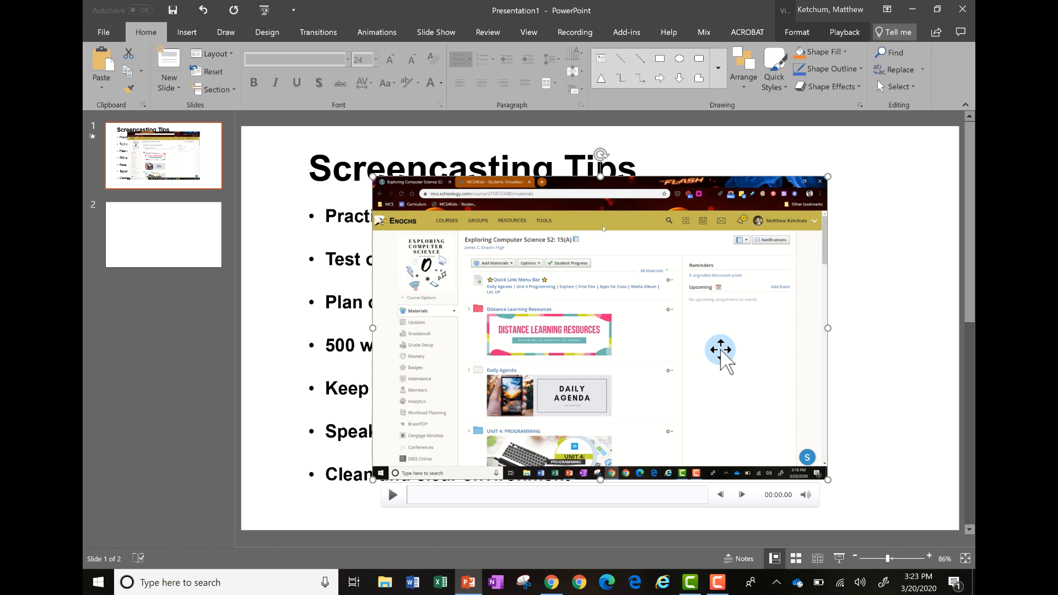
{"action": "mouse_move", "coordinate": [731, 354]}
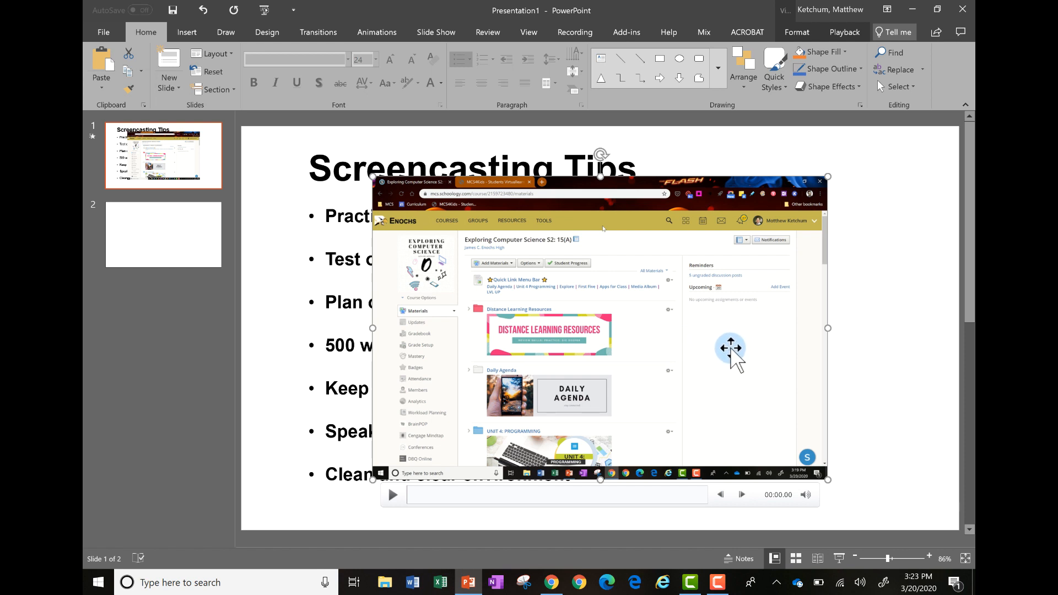
{"action": "mouse_move", "coordinate": [754, 346]}
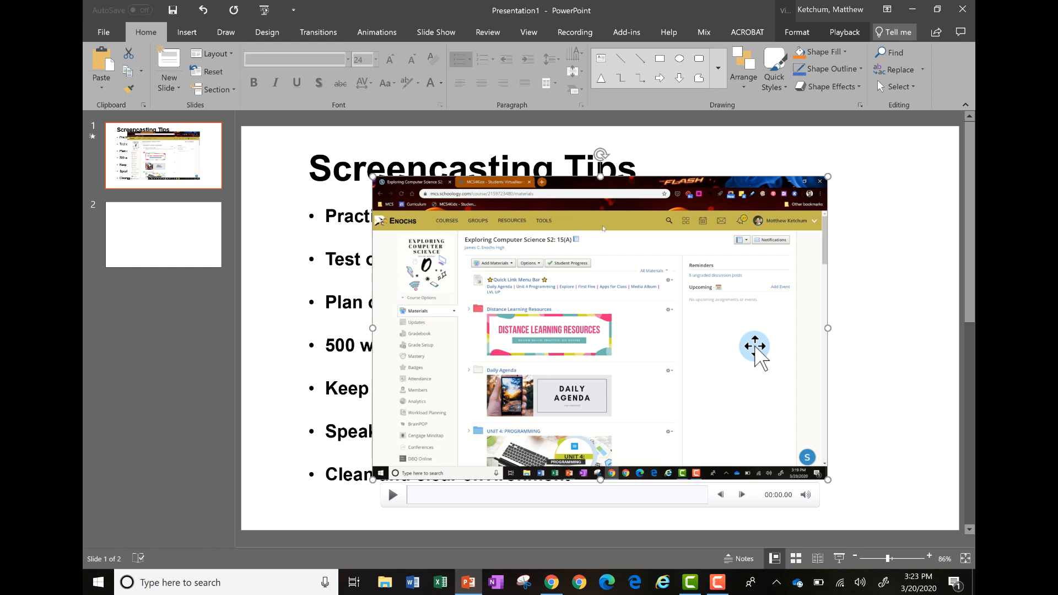
Save the video via Save Media as to the Desktop as MyScreenRecording.mp4
{"action": "right_click", "coordinate": [754, 346]}
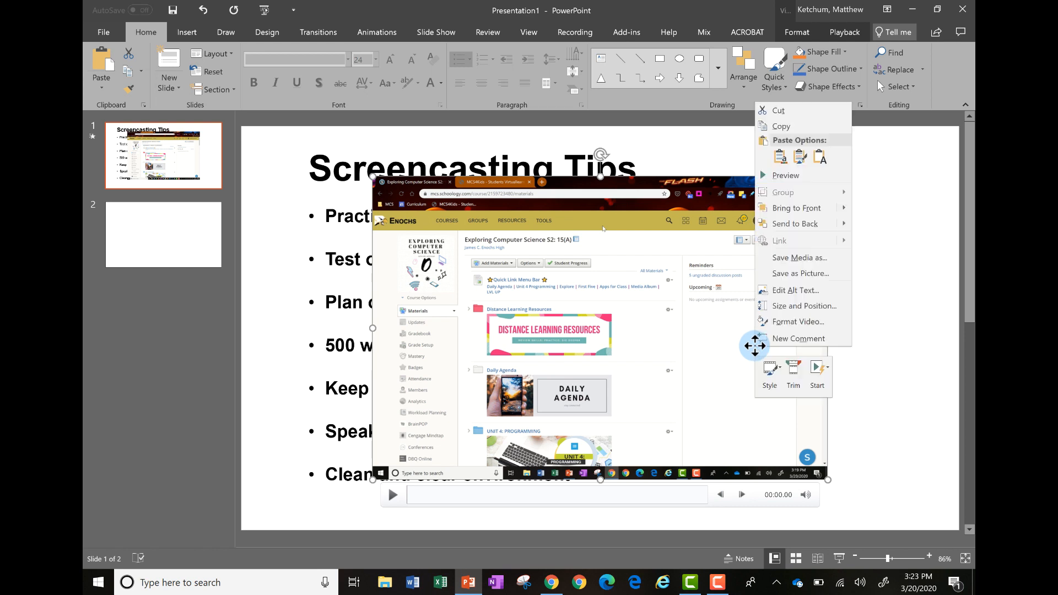
{"action": "mouse_move", "coordinate": [800, 258]}
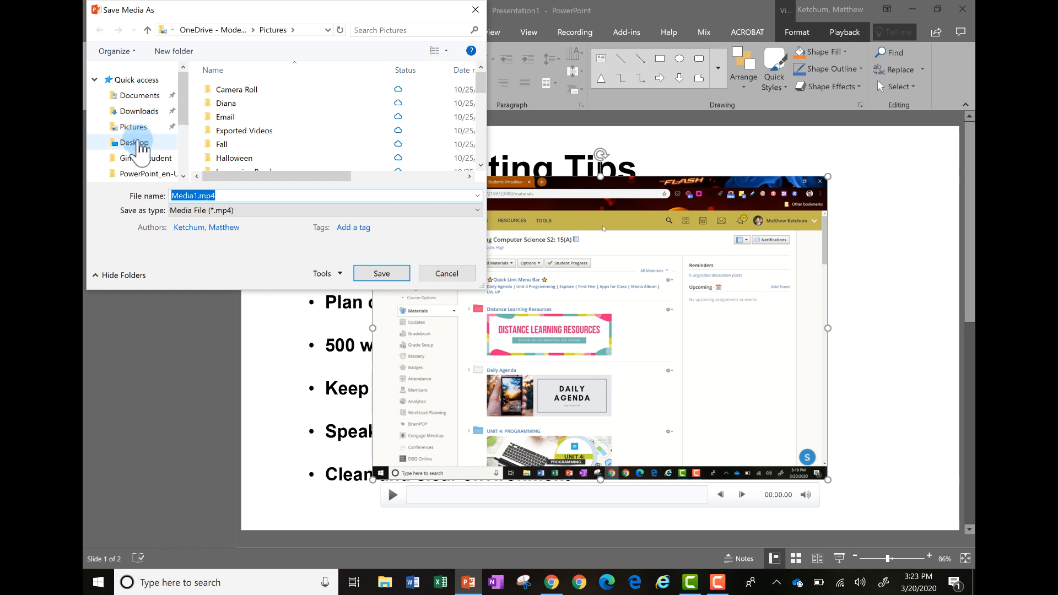
{"action": "left_click", "coordinate": [133, 142]}
{"action": "type", "text": "M"}
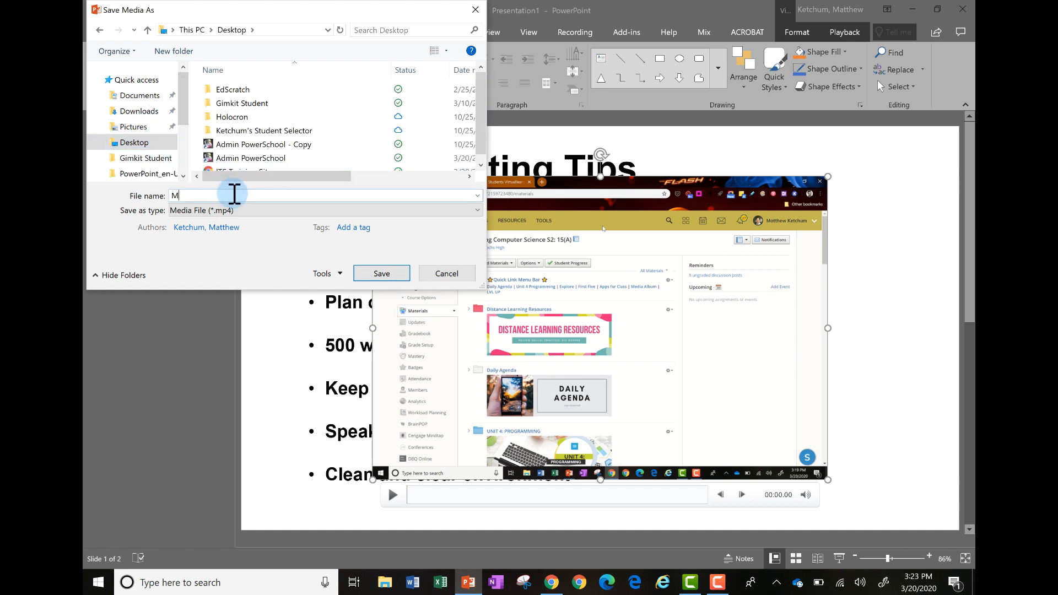
{"action": "type", "text": "yScreenR"}
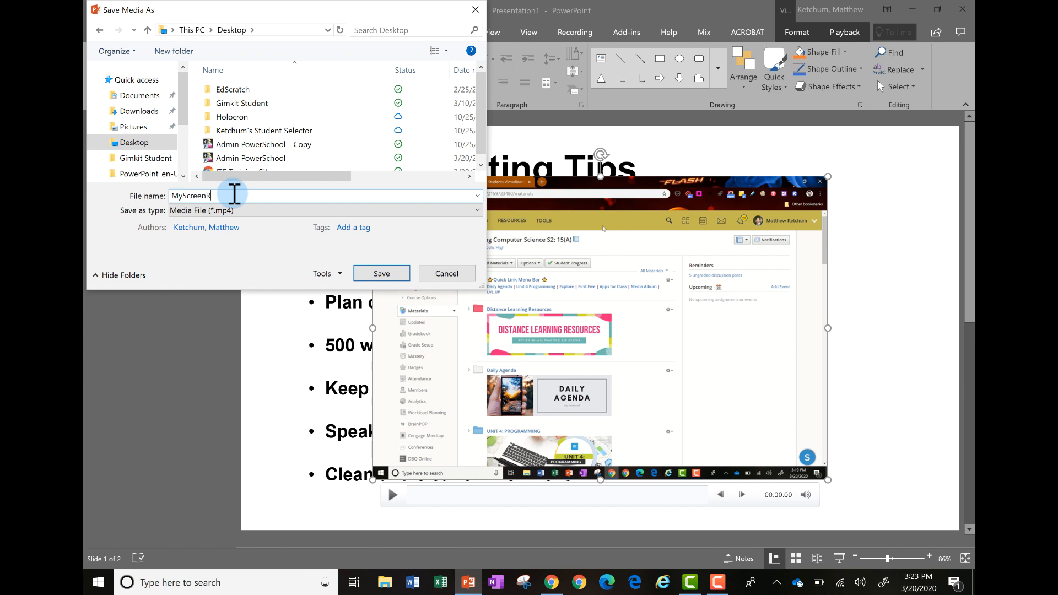
{"action": "type", "text": "ecording"}
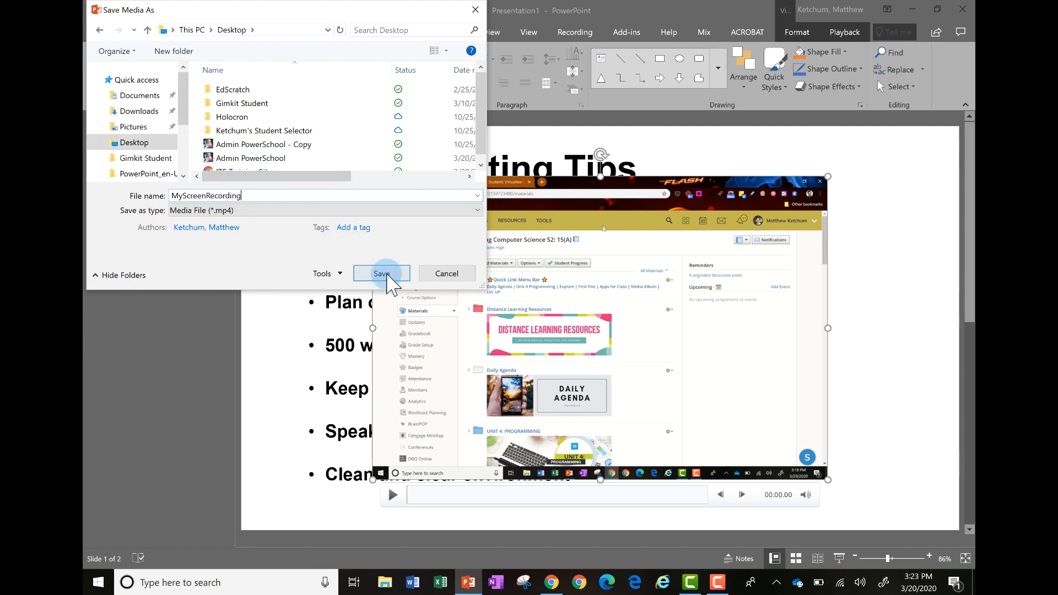
{"action": "left_click", "coordinate": [382, 273]}
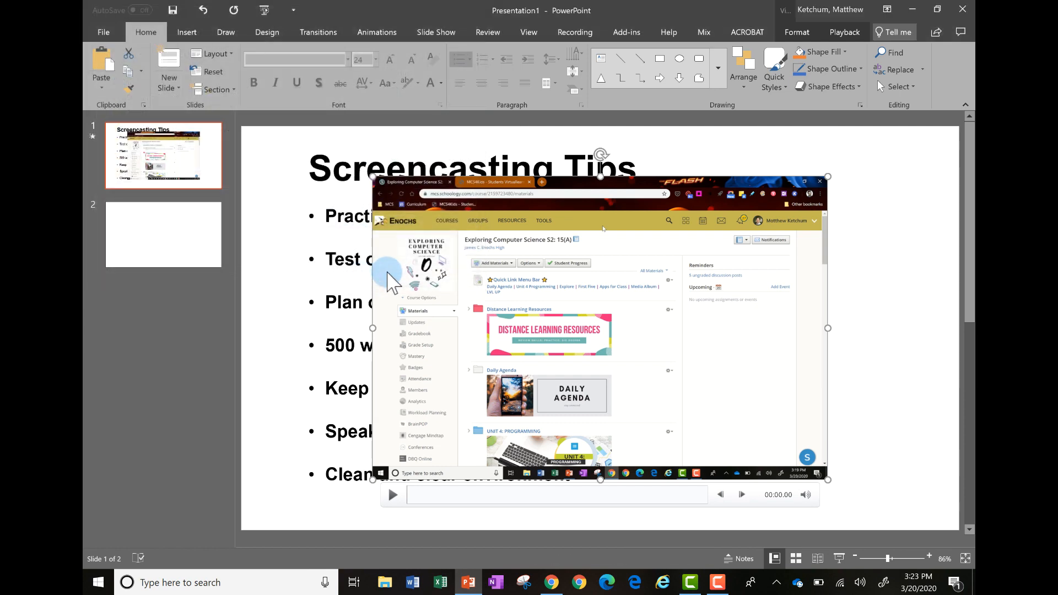